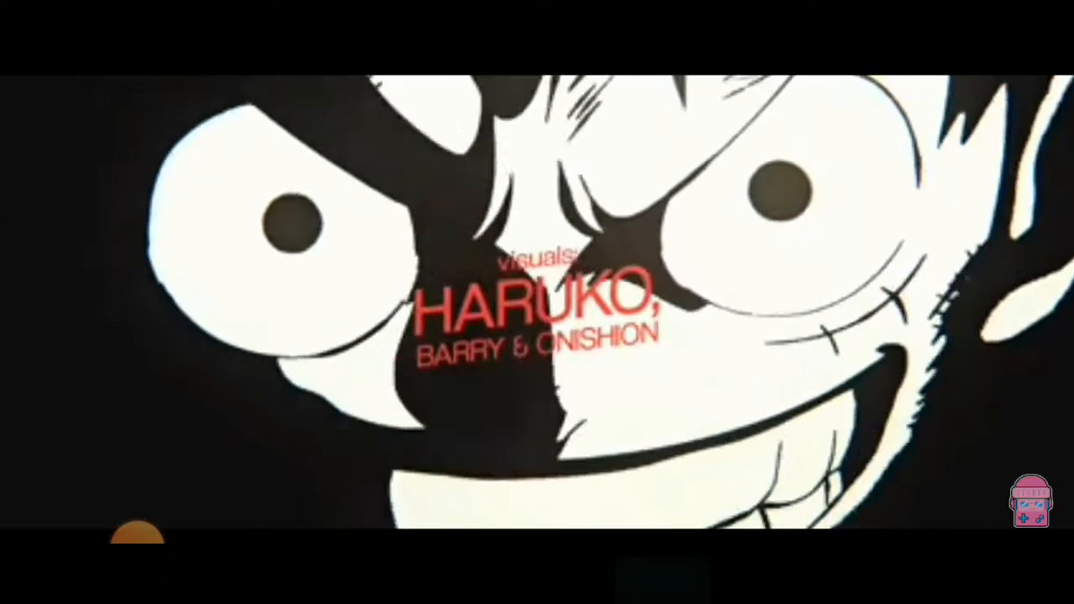
Pause the 'Switch My Gear' music video at 0:40 of 2:09 via the player controls.
click(538, 303)
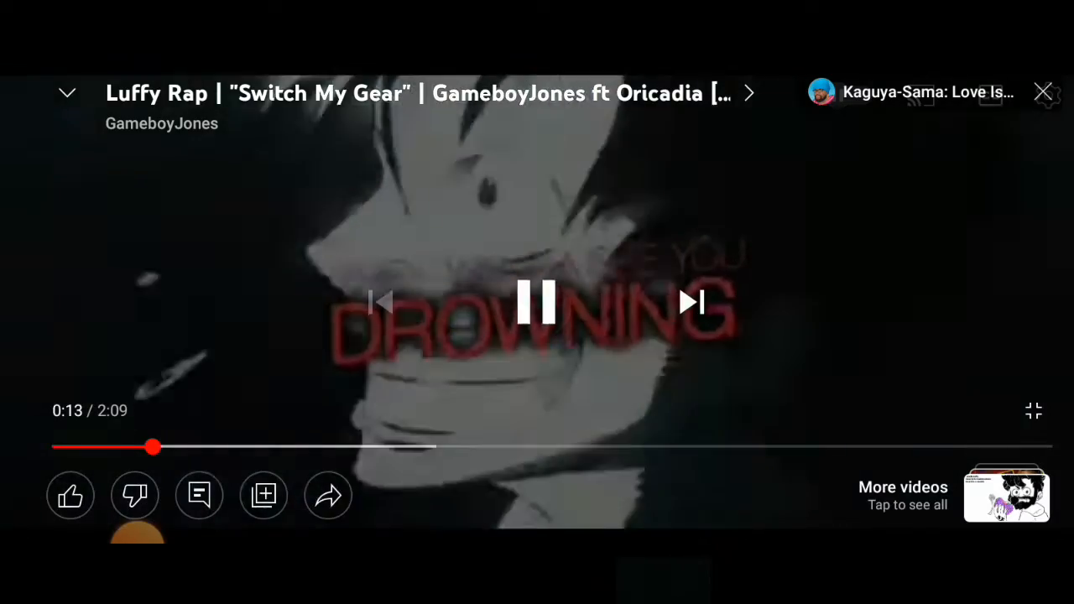
click(537, 302)
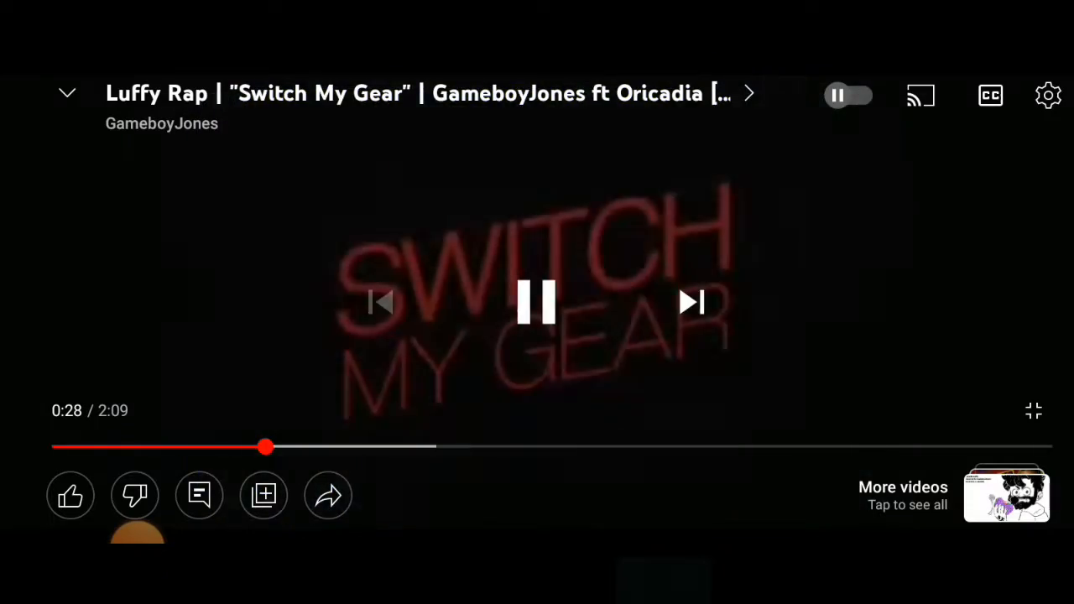
click(537, 302)
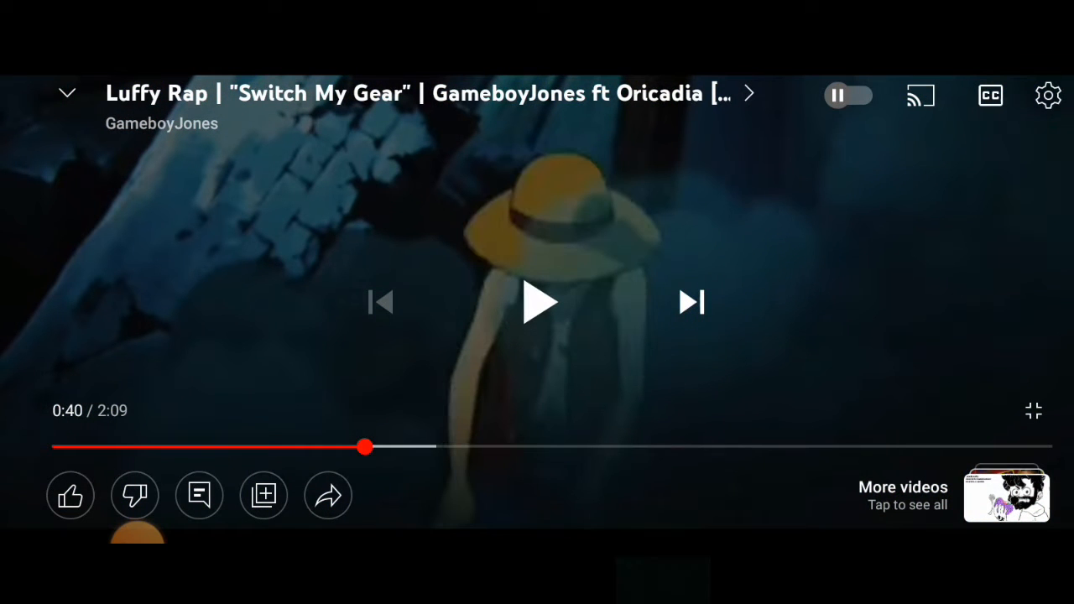
Resume the music video from 0:40 and let the controls auto-hide.
click(537, 302)
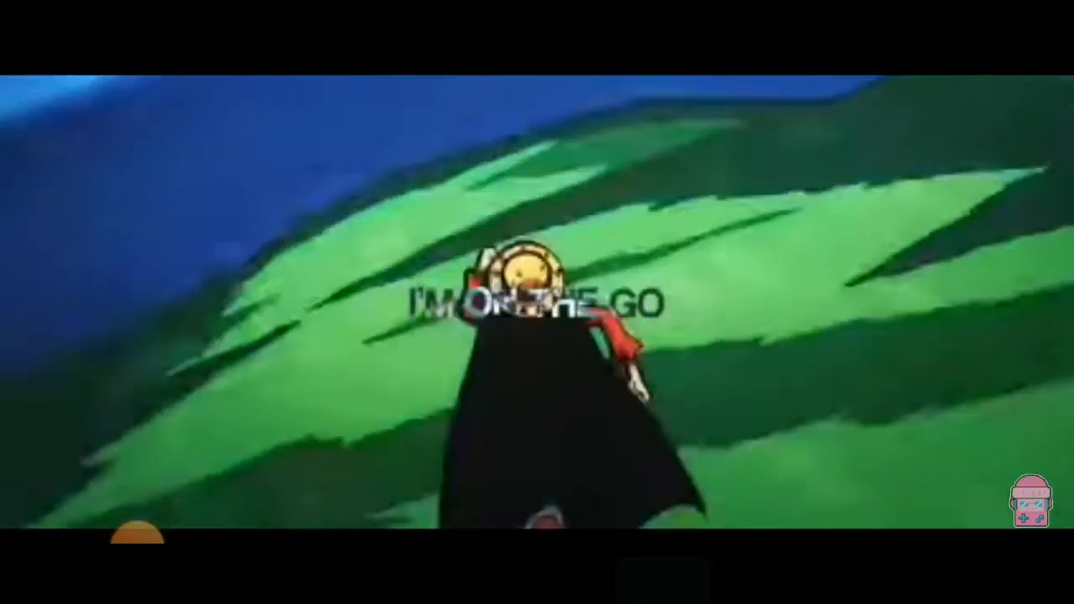
Pause the video briefly at 1:44, then resume so it plays on past 1:46.
click(537, 302)
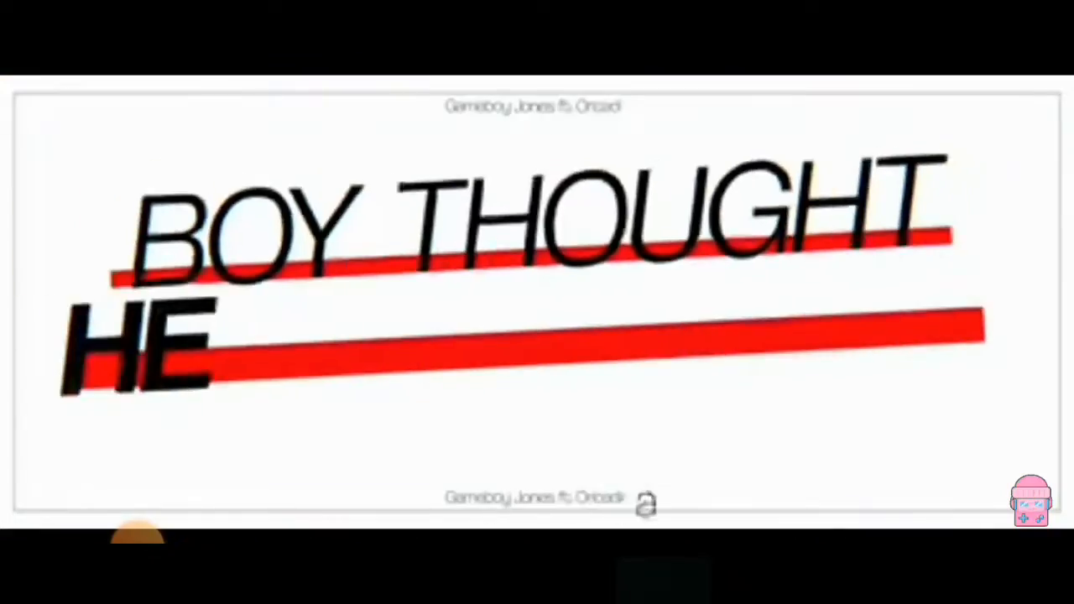
click(537, 302)
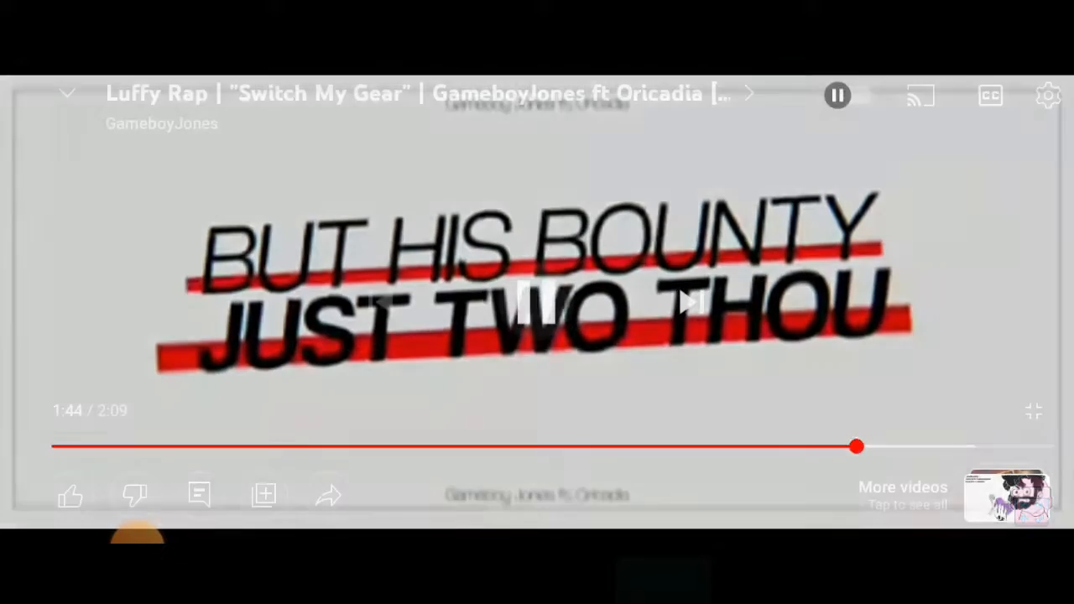
click(836, 94)
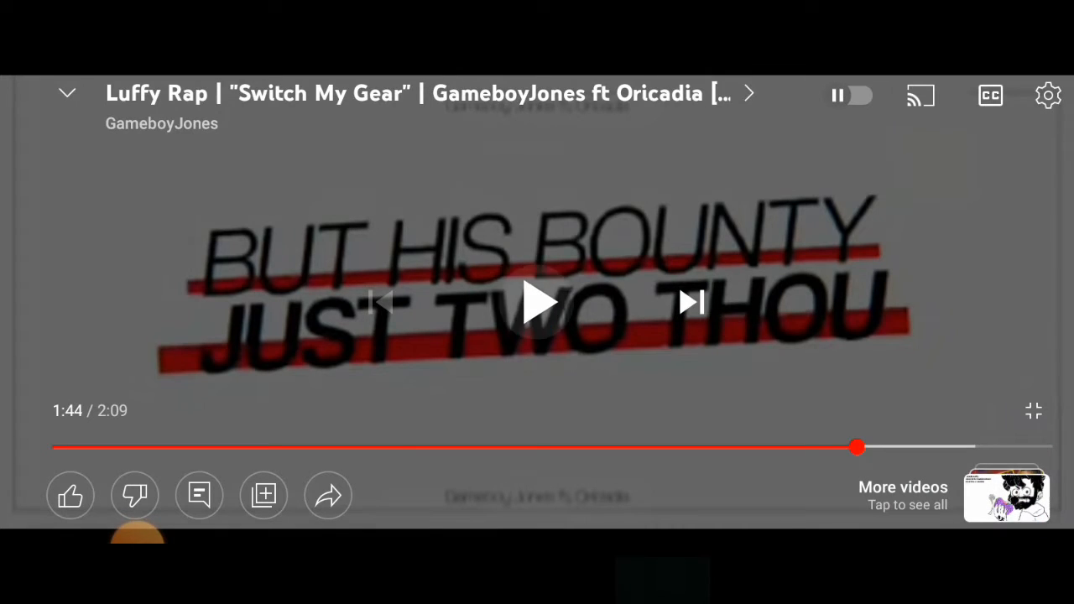
click(537, 302)
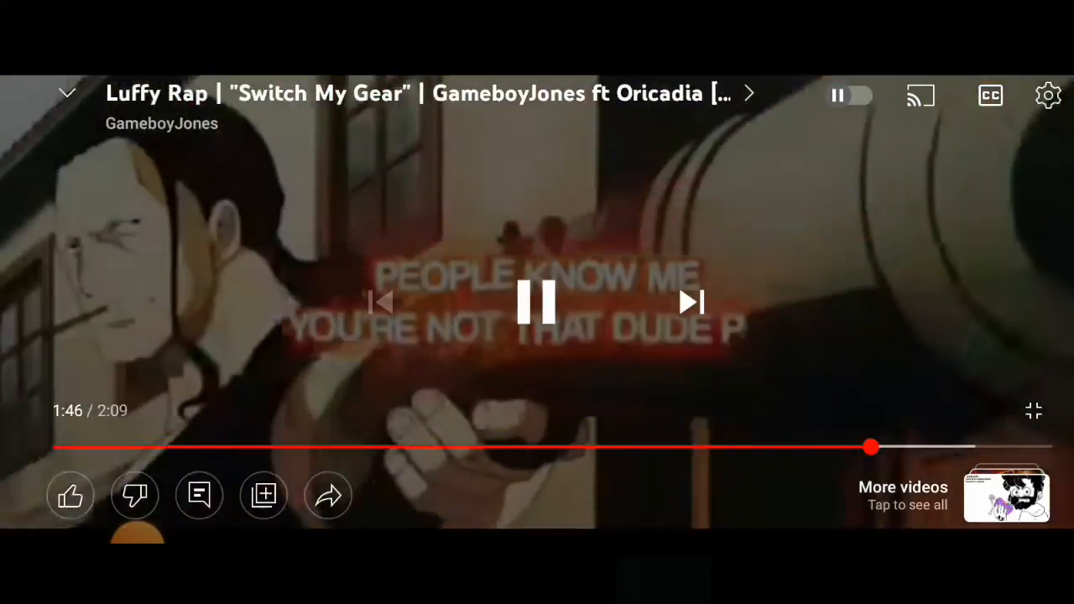